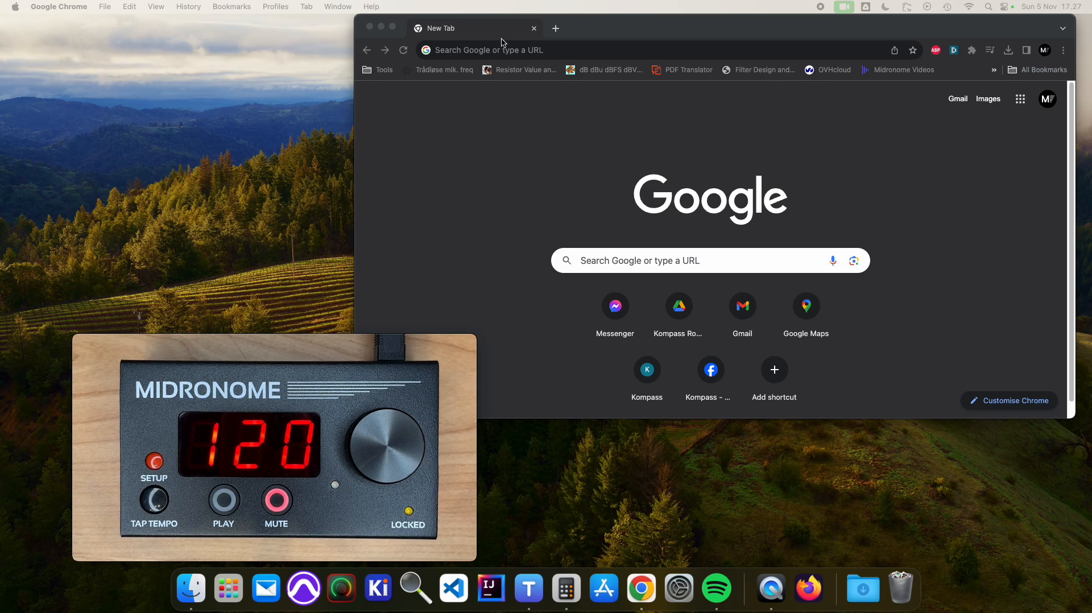
- From midronome.com/support, download the Mac OS Firmware Updater and go to the latest firmware file listing
{"action": "type", "text": "midronome.com/support"}
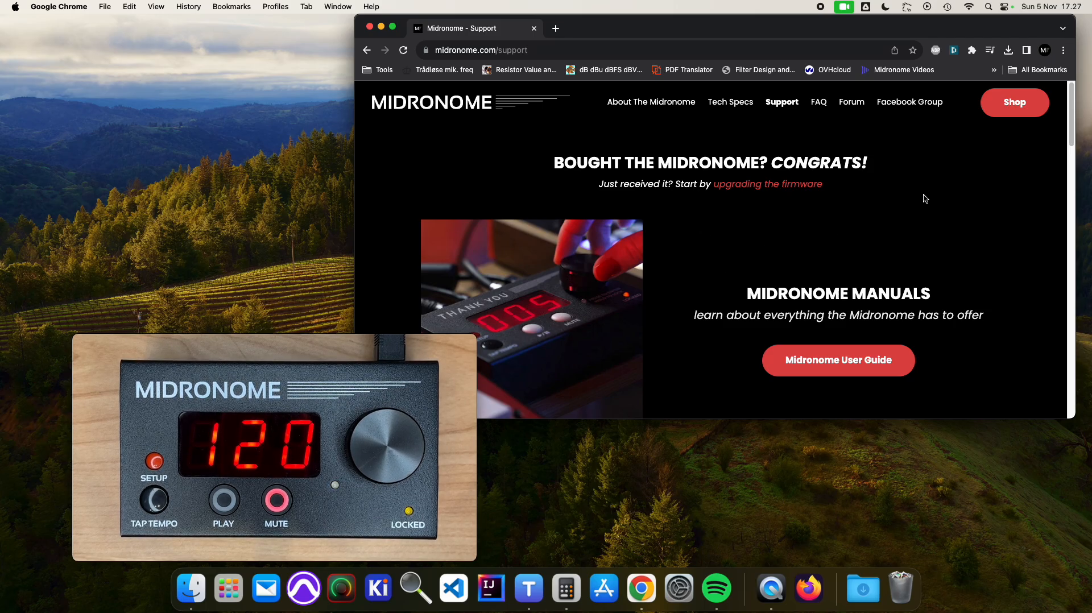
{"action": "scroll", "scroll_direction": "down", "scroll_amount": 3}
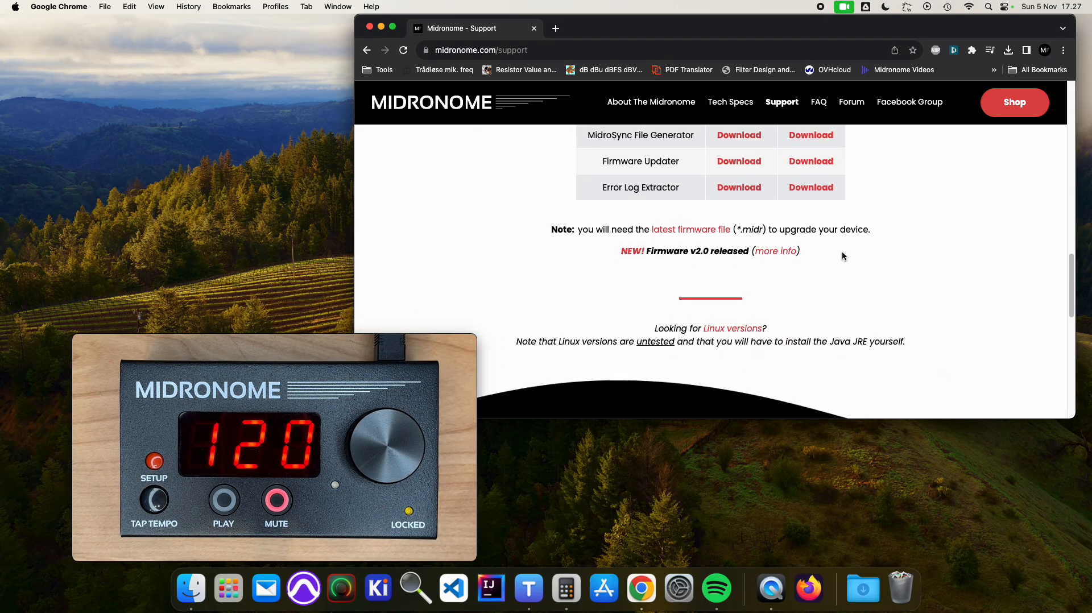
{"action": "scroll", "scroll_direction": "down", "scroll_amount": 3}
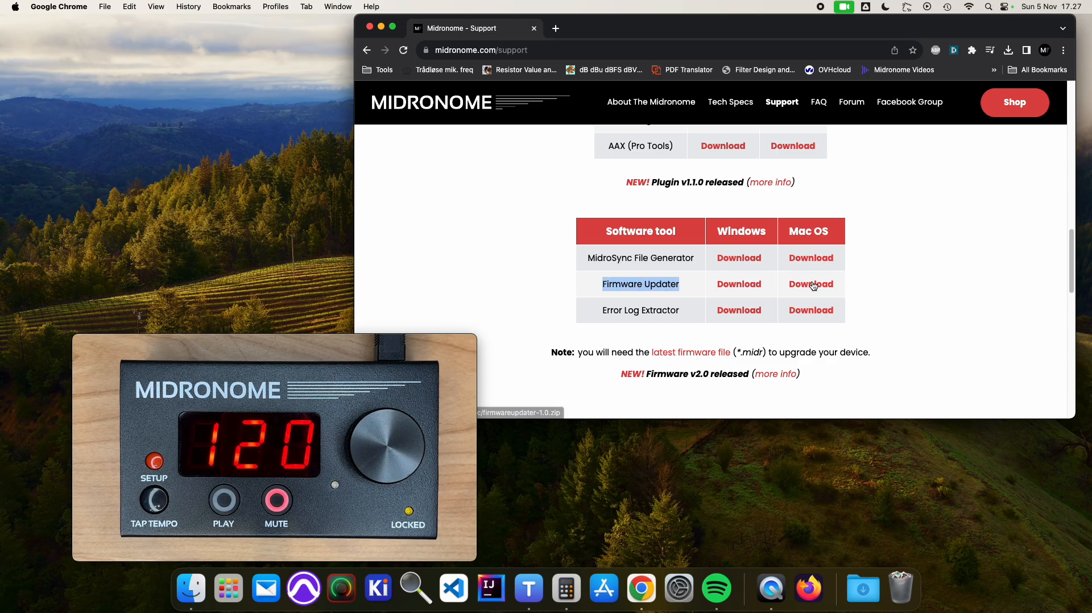
{"action": "left_click", "coordinate": [812, 285]}
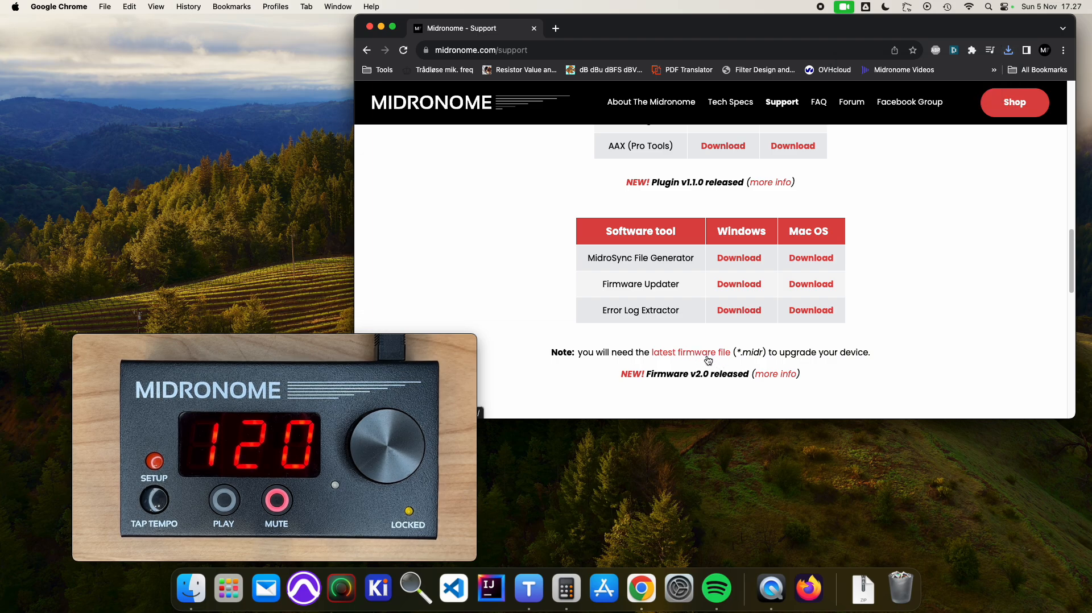
{"action": "left_click", "coordinate": [691, 351]}
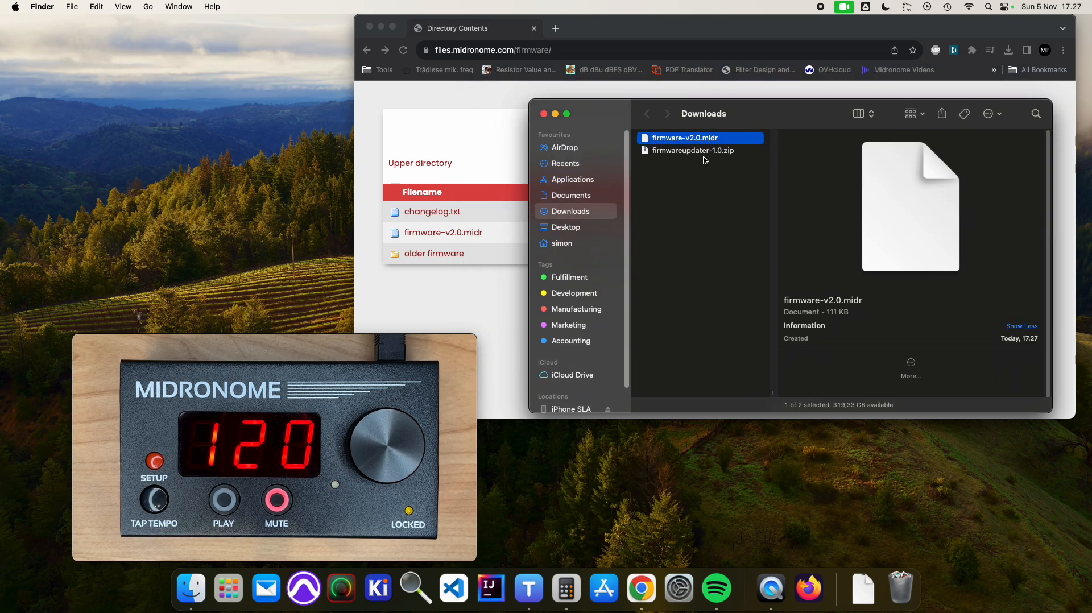
- Extract firmwareupdater-1.0.zip in Downloads and preview how-to-upgrade-firmware.pdf inside the extracted folder
{"action": "left_click", "coordinate": [693, 150]}
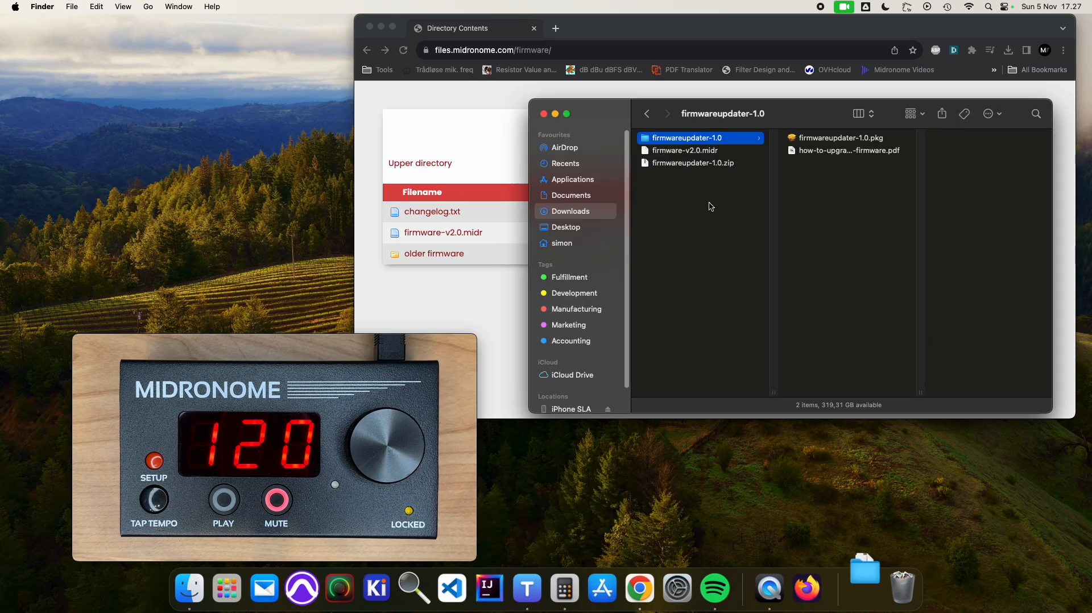
{"action": "left_click", "coordinate": [846, 150]}
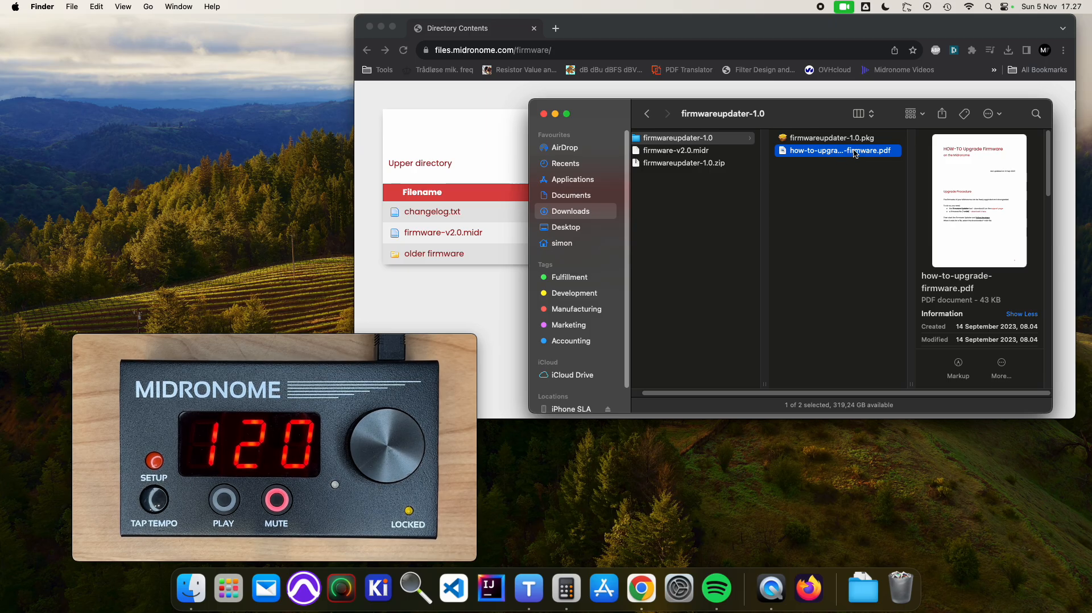
{"action": "left_click", "coordinate": [829, 138]}
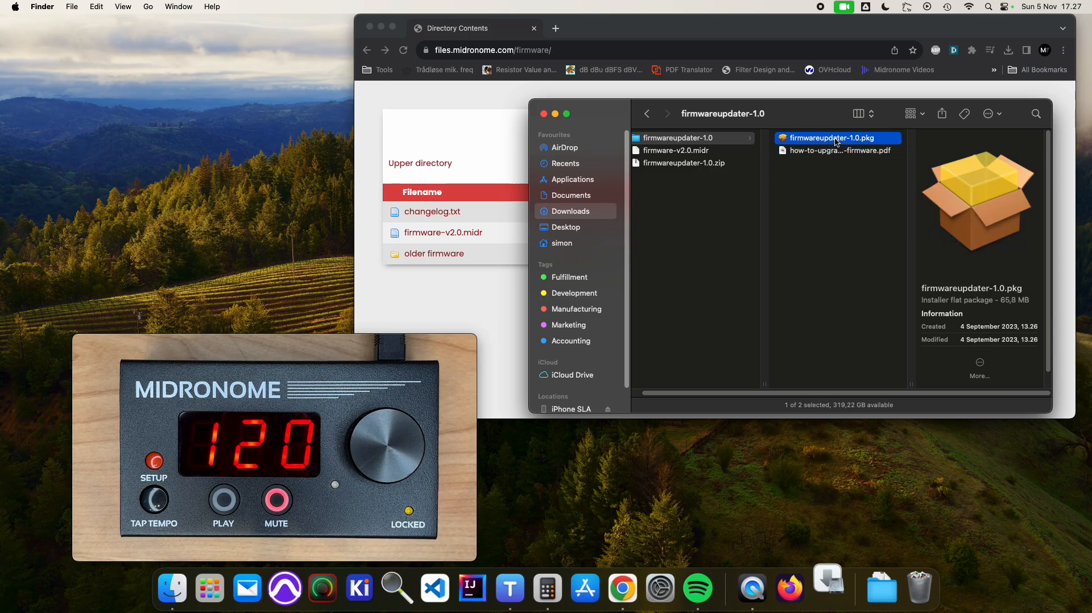
- Run firmwareupdater-1.0.pkg through Continue and Install, authorising with the password
{"action": "double_click", "coordinate": [836, 138]}
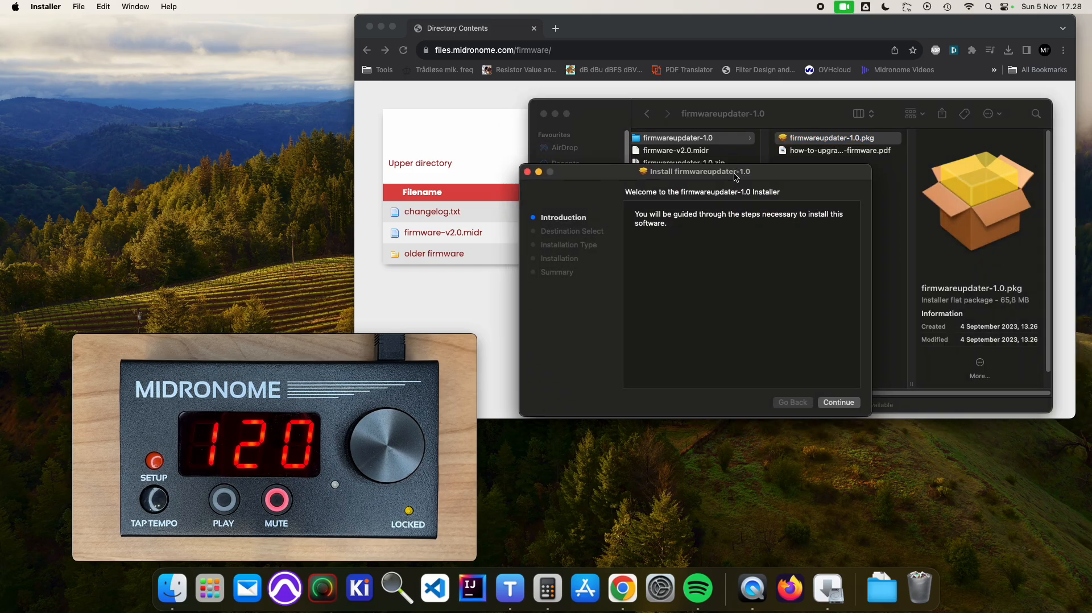
{"action": "left_click", "coordinate": [839, 403]}
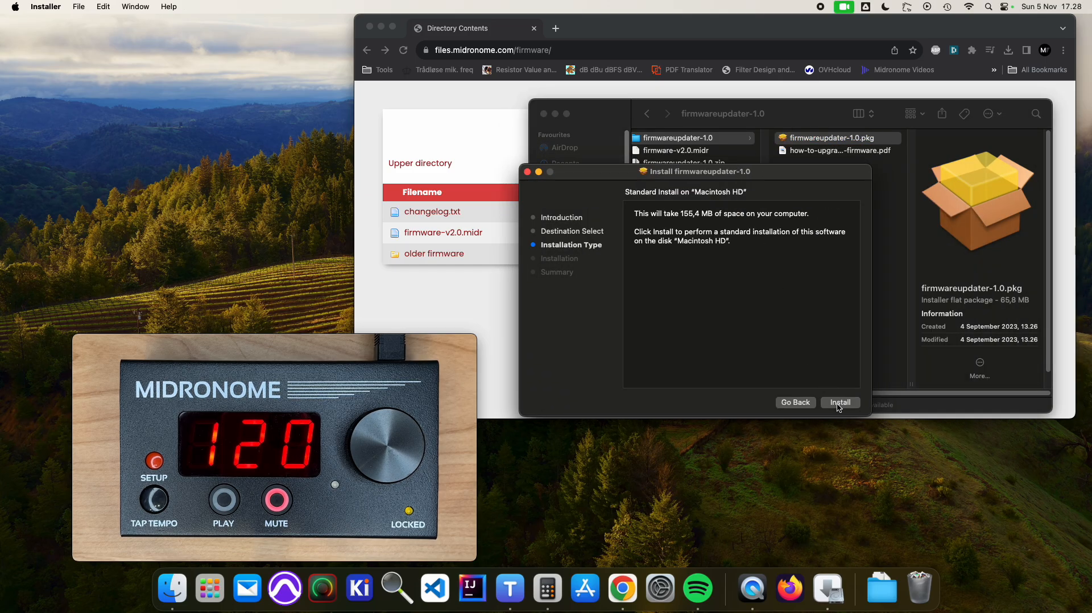
{"action": "left_click", "coordinate": [839, 402]}
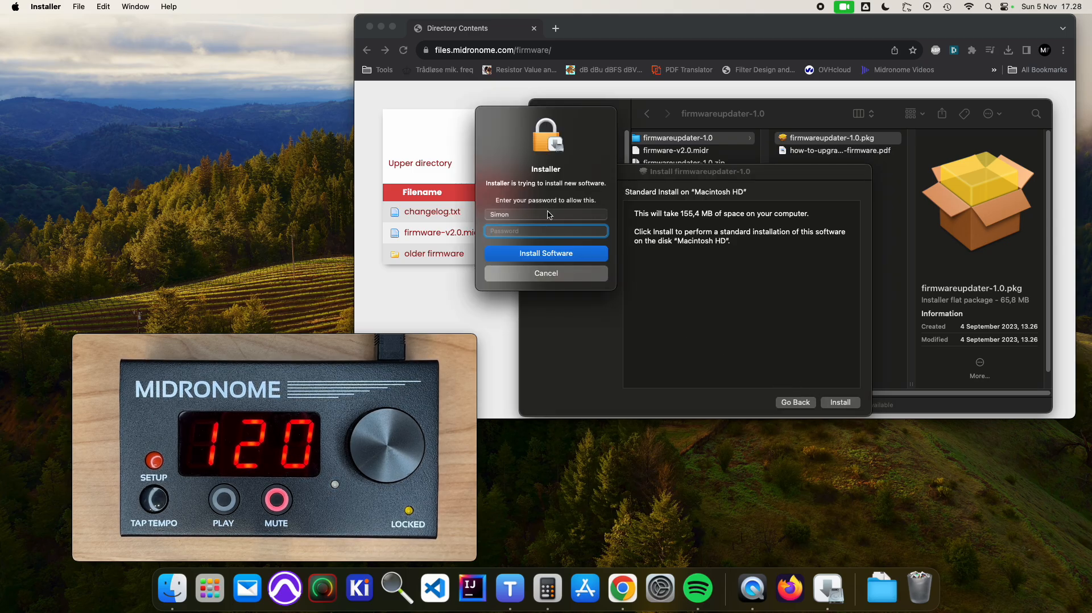
{"action": "left_click", "coordinate": [545, 253]}
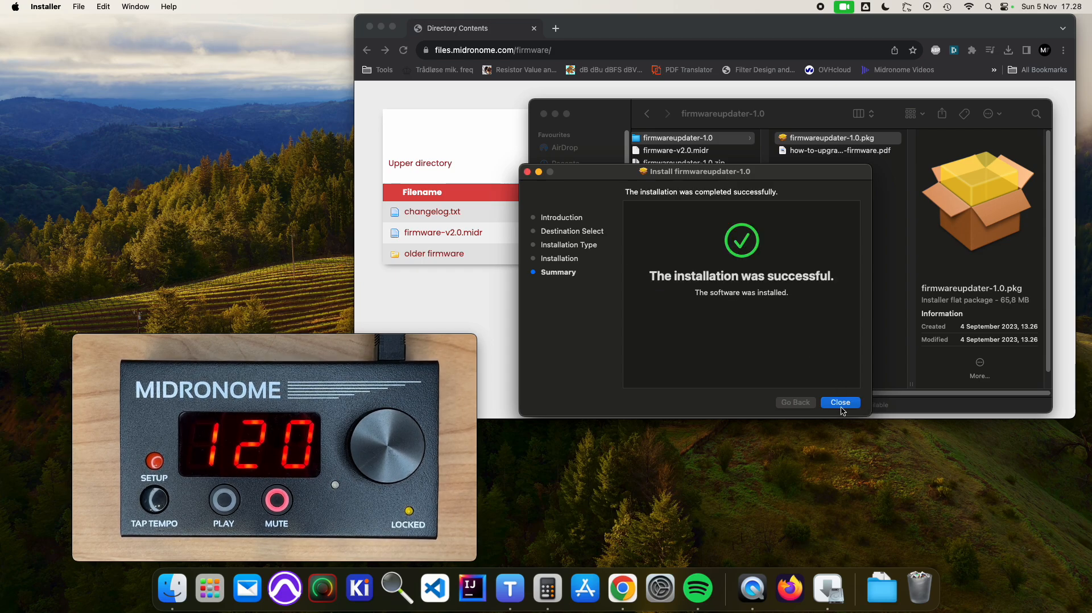
- Close the successful installation, allow Downloads access and move the installer package to the Bin
{"action": "left_click", "coordinate": [840, 402]}
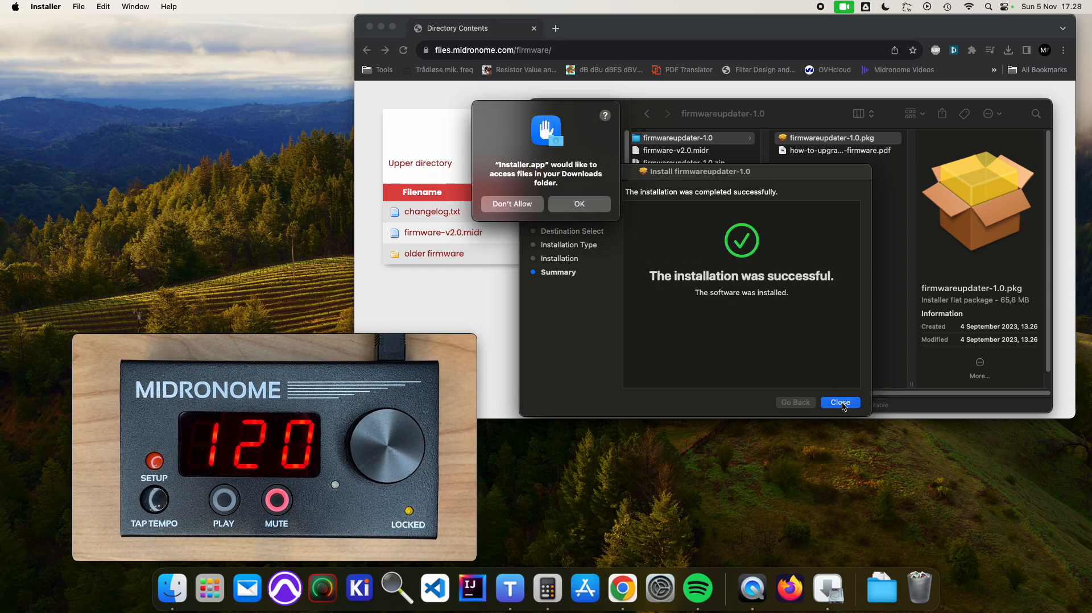
{"action": "left_click", "coordinate": [840, 403]}
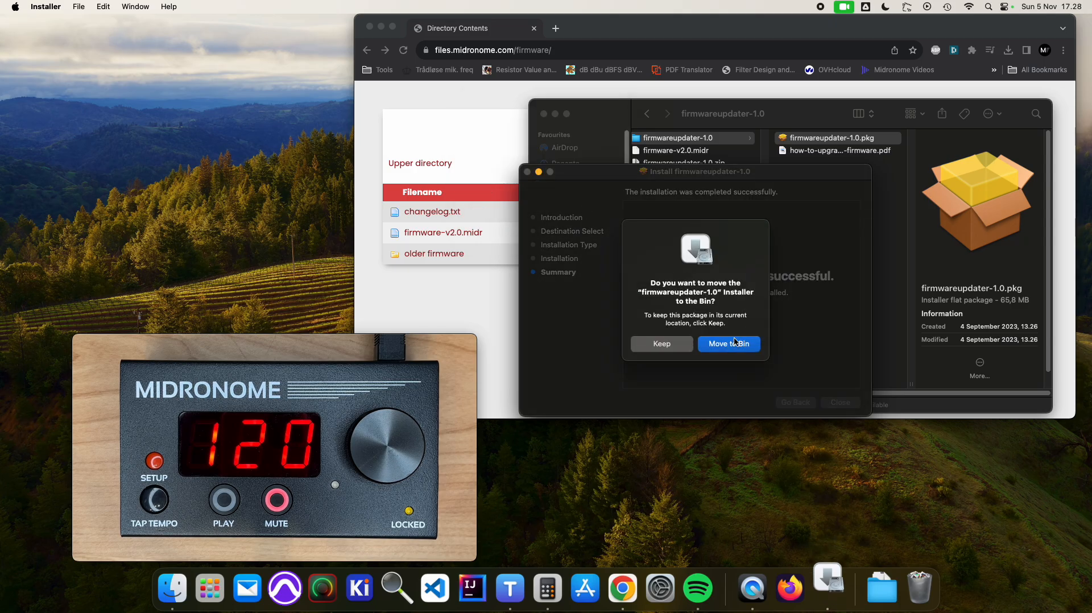
{"action": "left_click", "coordinate": [729, 344]}
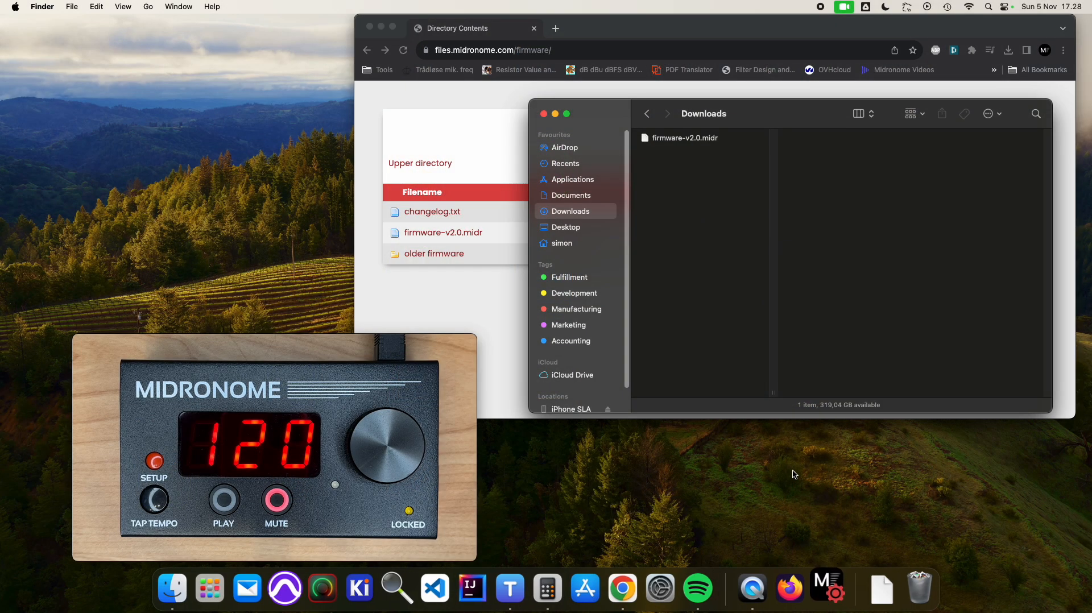
{"action": "mouse_move", "coordinate": [828, 227]}
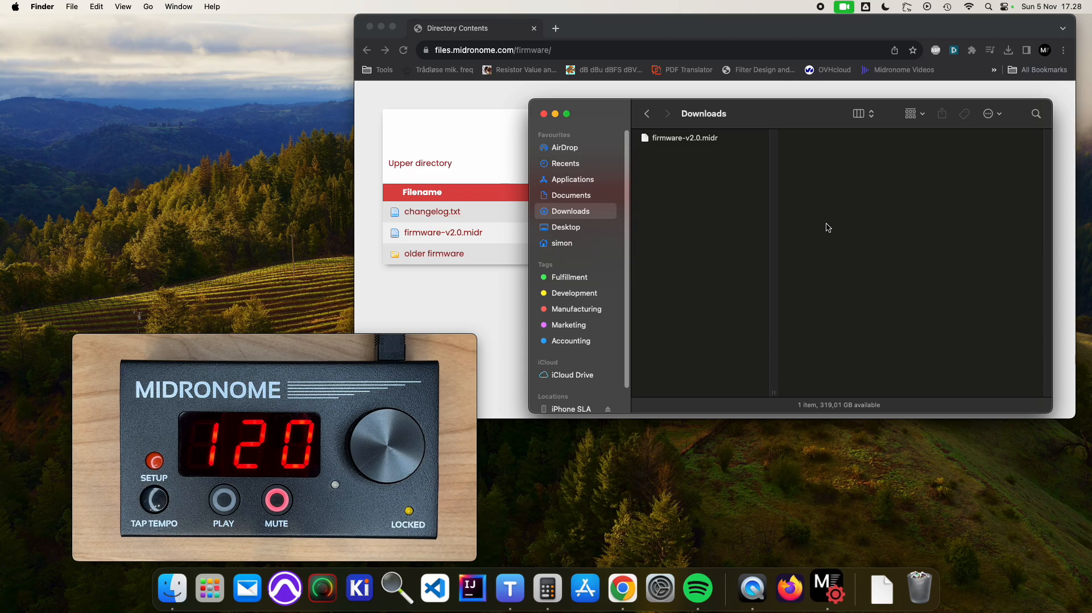
{"action": "mouse_move", "coordinate": [709, 302]}
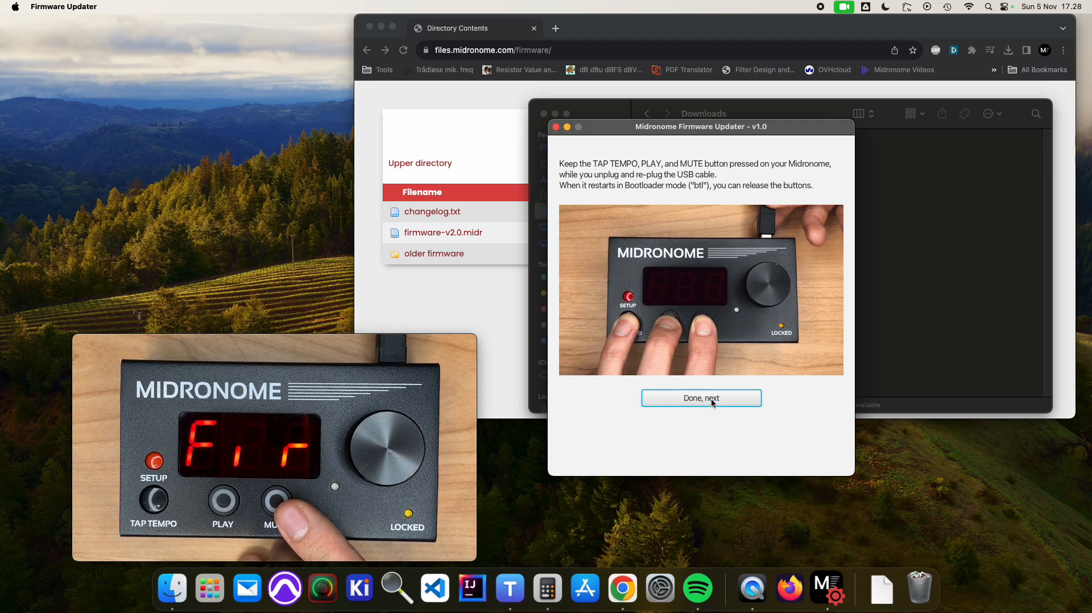
- Confirm bootloader mode through the 'Done, next' prompts until the device shows rdy
{"action": "left_click", "coordinate": [701, 399]}
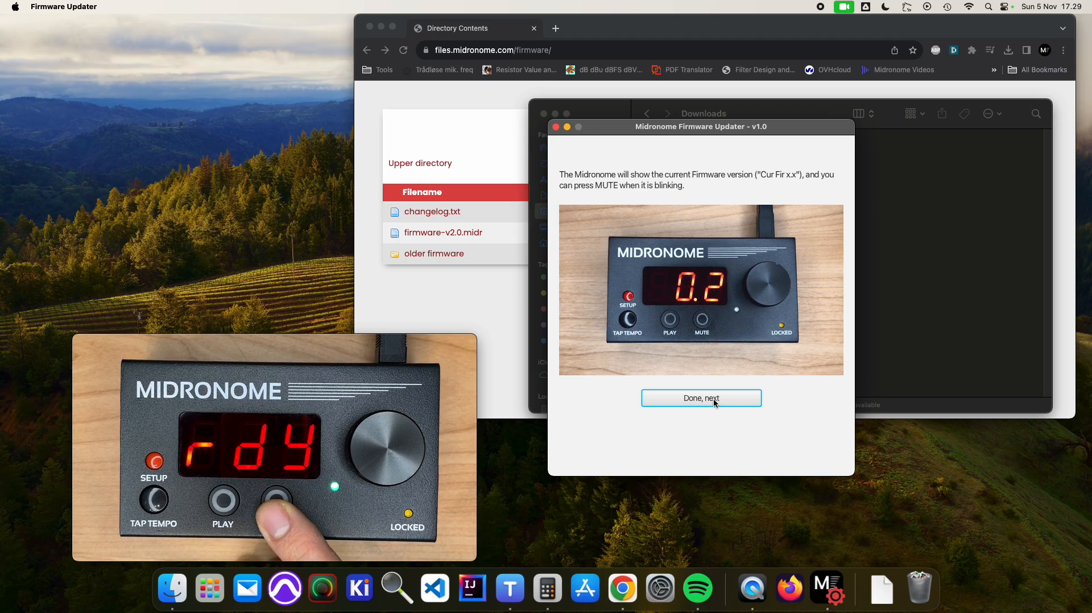
{"action": "left_click", "coordinate": [701, 399]}
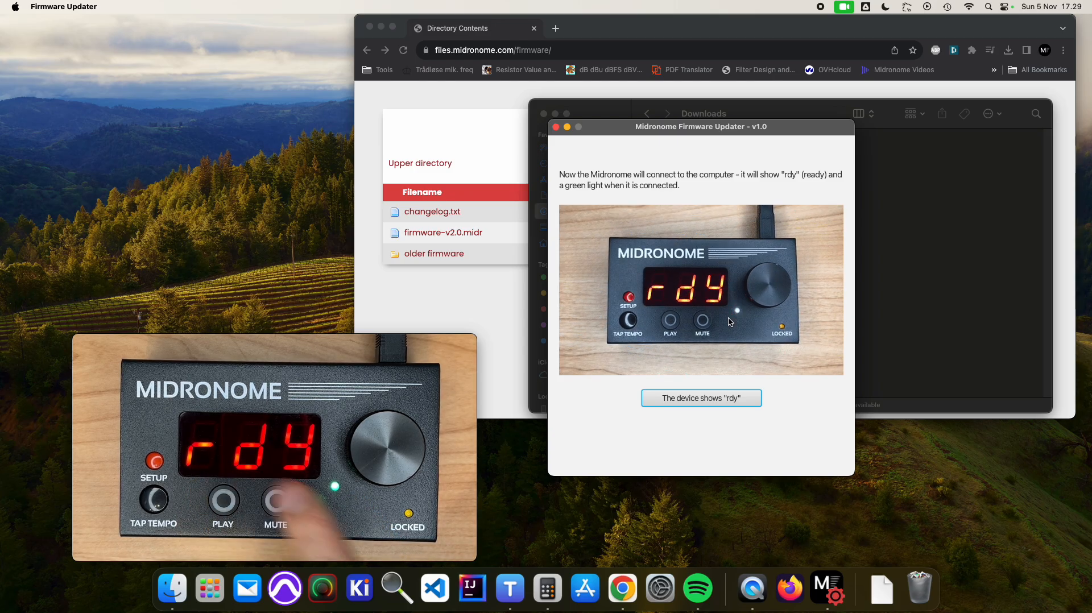
{"action": "left_click", "coordinate": [701, 398]}
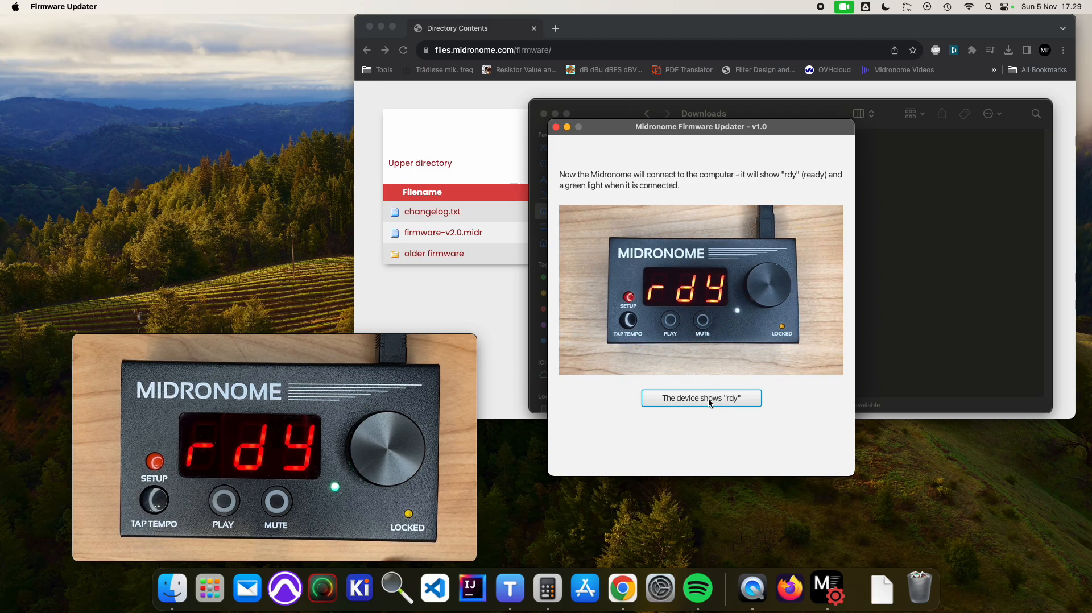
{"action": "left_click", "coordinate": [701, 398]}
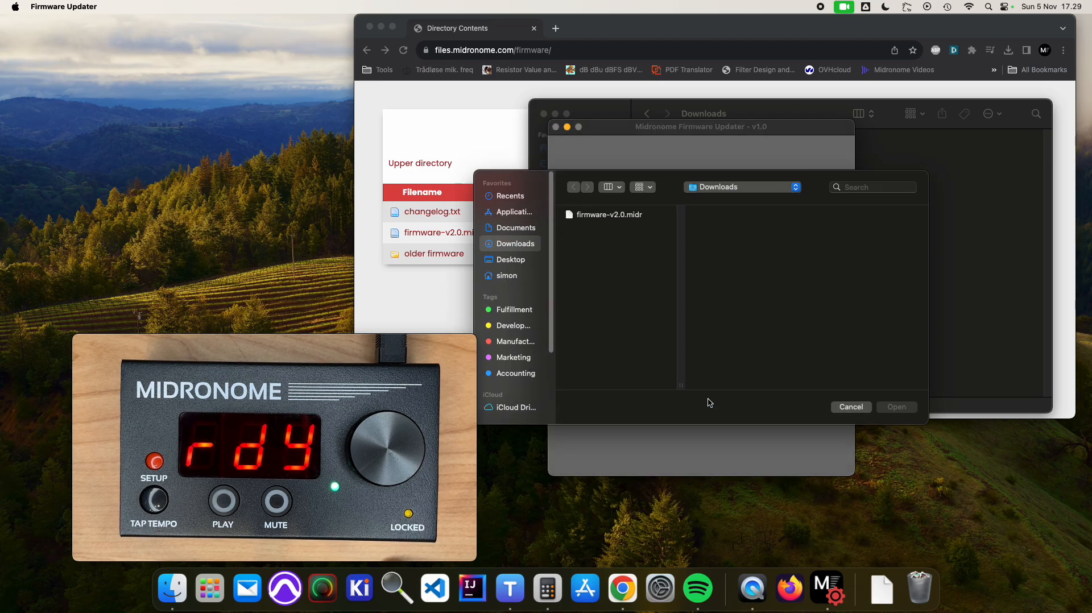
- Load firmware-v2.0.midr from Downloads so the updater reports file version 2.0
{"action": "left_click", "coordinate": [610, 215]}
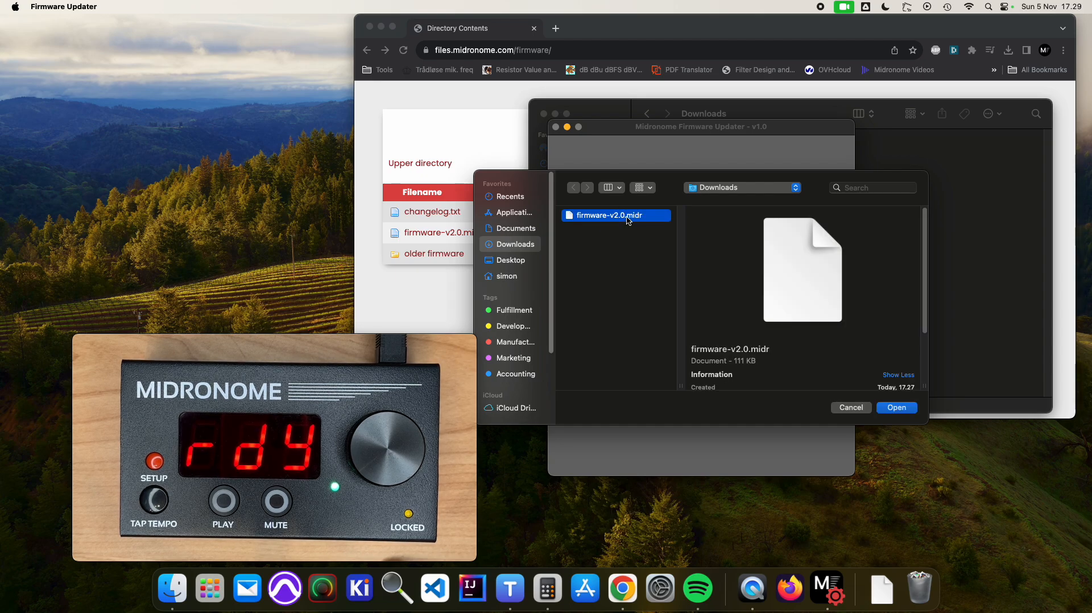
{"action": "left_click", "coordinate": [897, 408]}
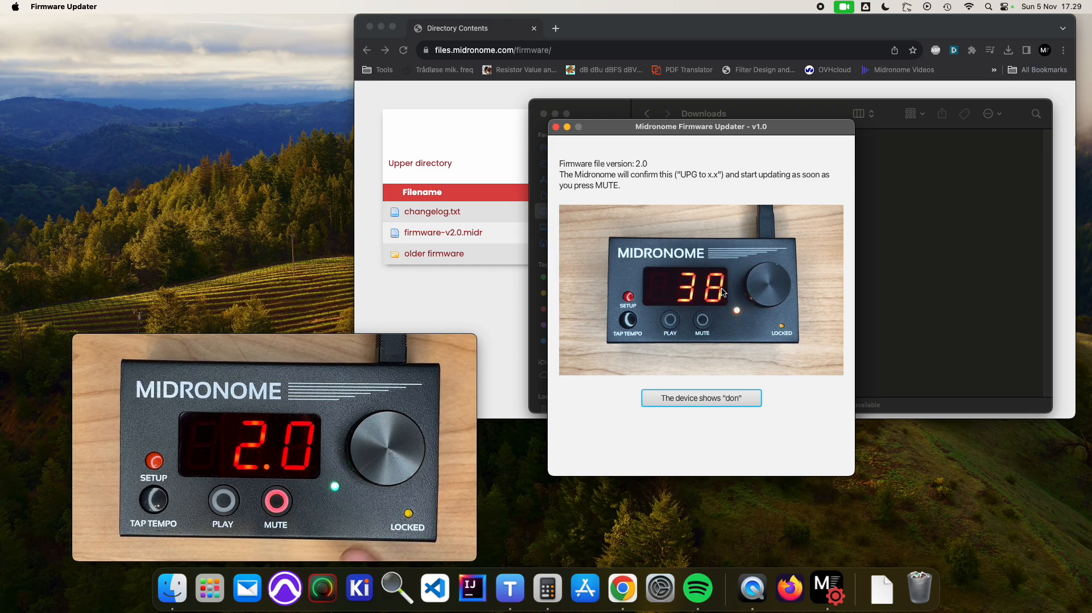
- Confirm the device shows don after the 2.0 update and close the Firmware Updater window
{"action": "left_click", "coordinate": [274, 503]}
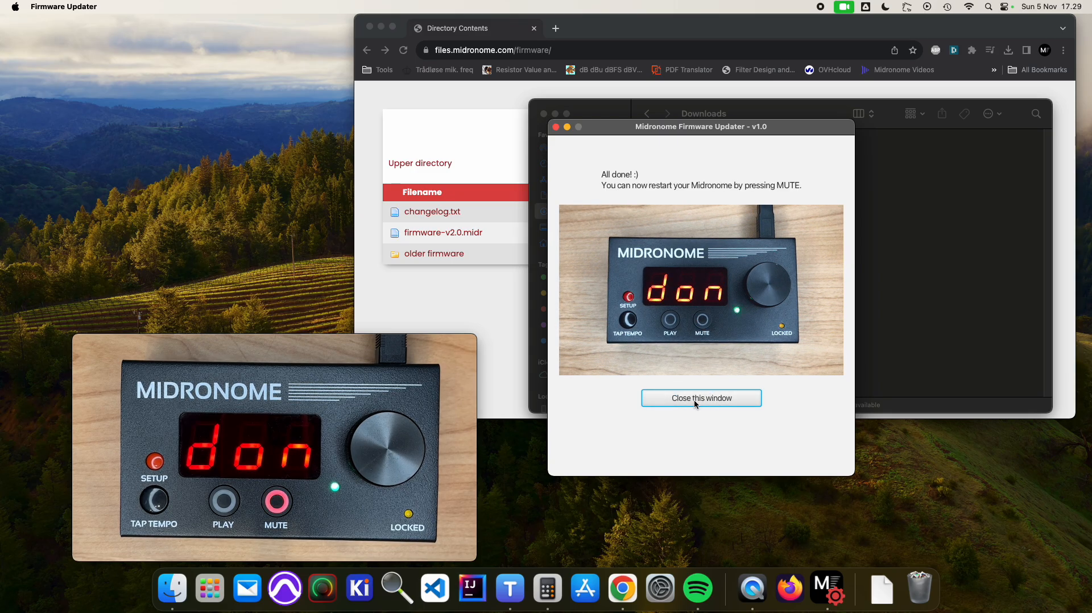
{"action": "left_click", "coordinate": [701, 398]}
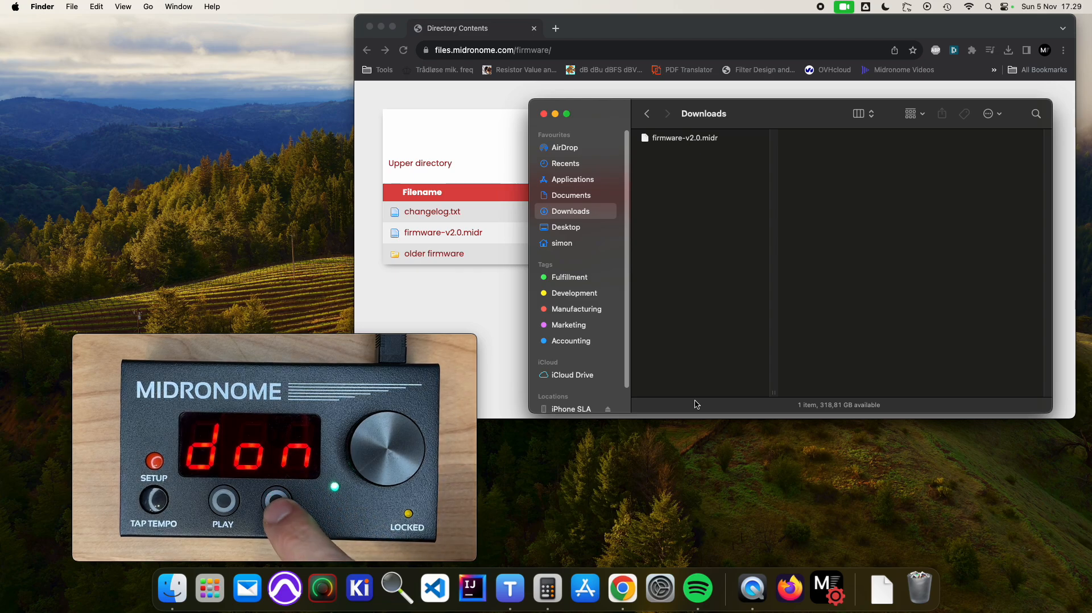